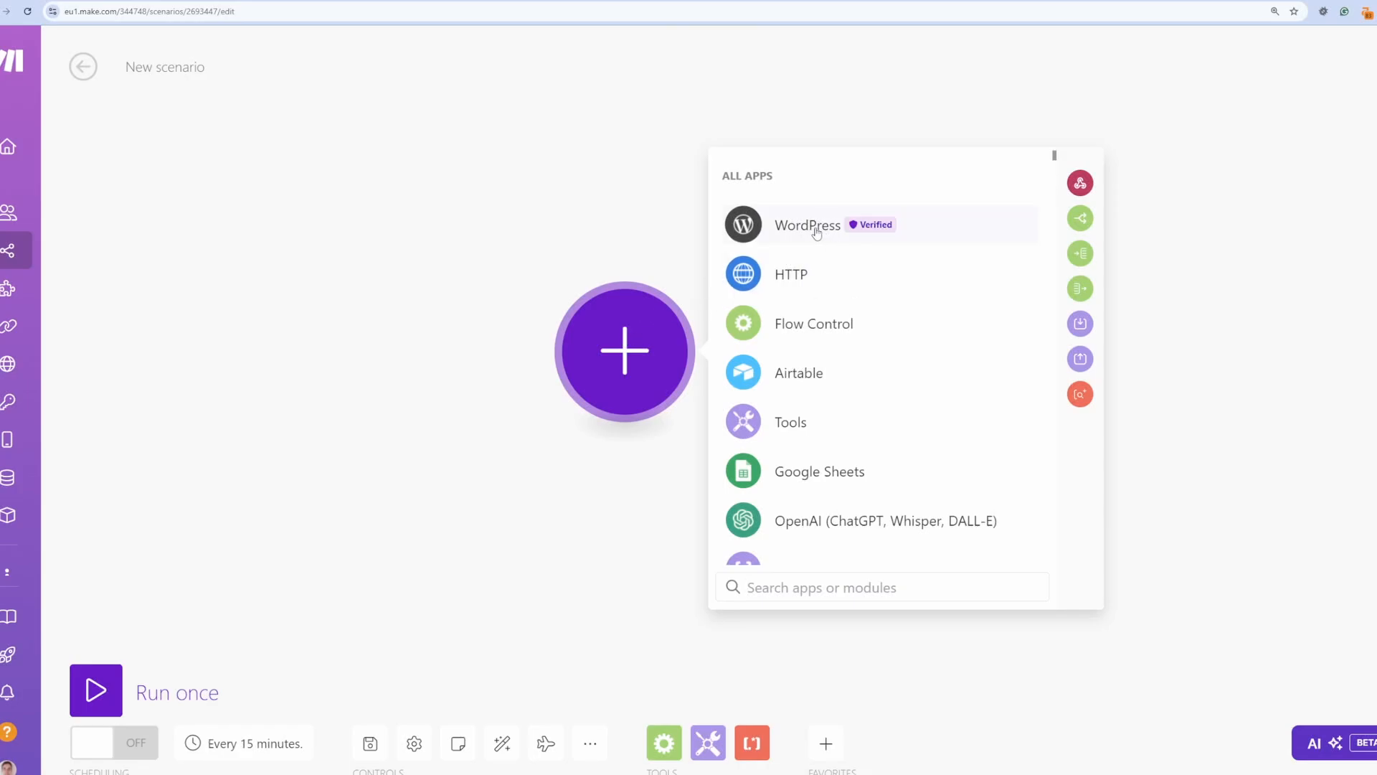
Step: Add a WordPress module after the Google Sheets trigger by searching 'word'
{"action": "left_click", "coordinate": [806, 226]}
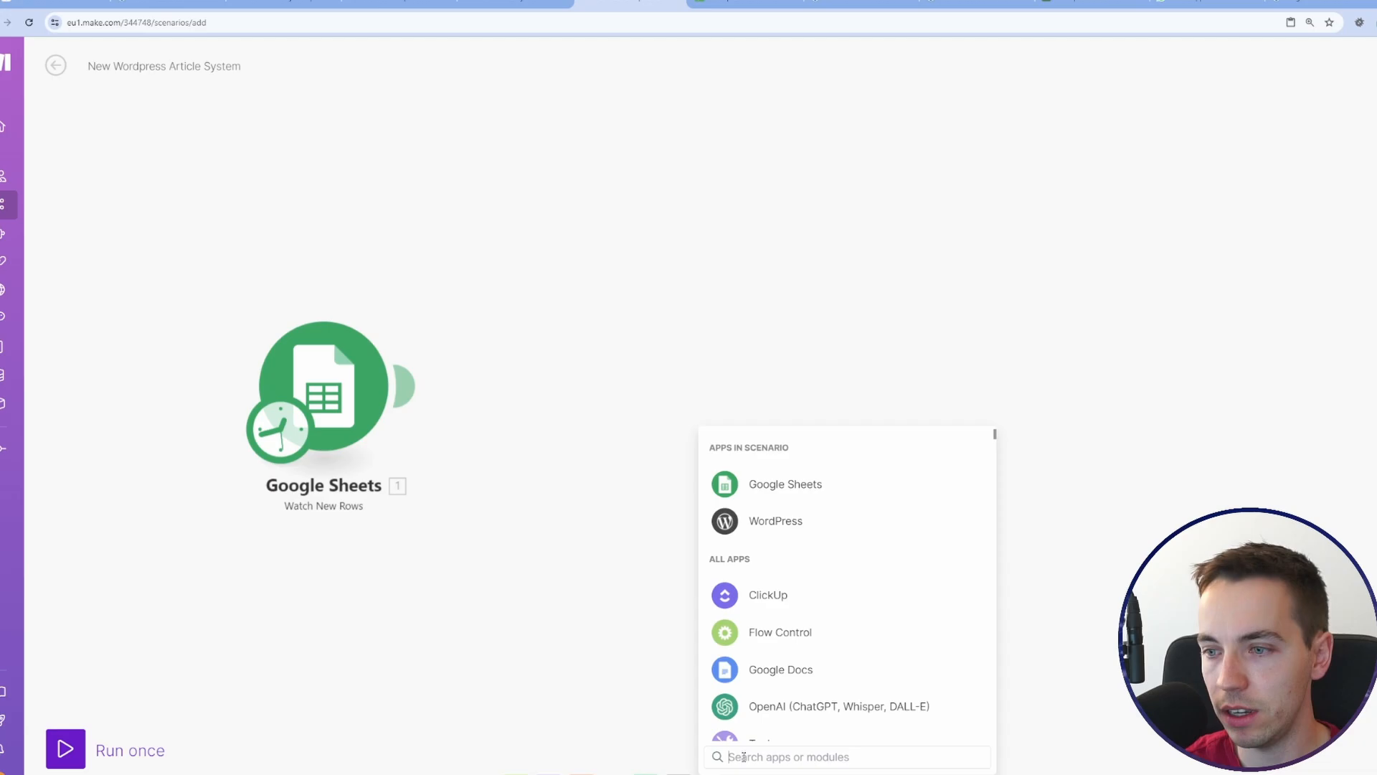
{"action": "type", "text": "word"}
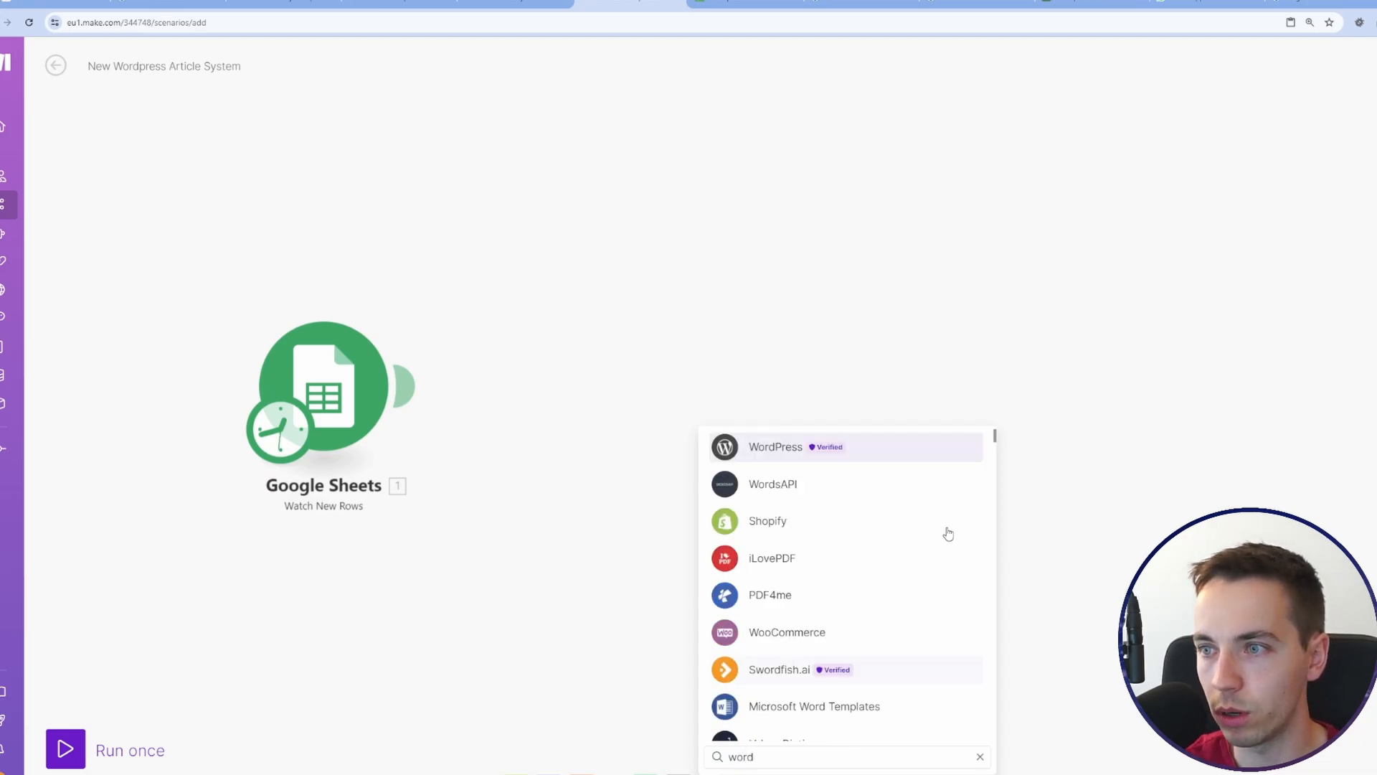
{"action": "left_click", "coordinate": [775, 446]}
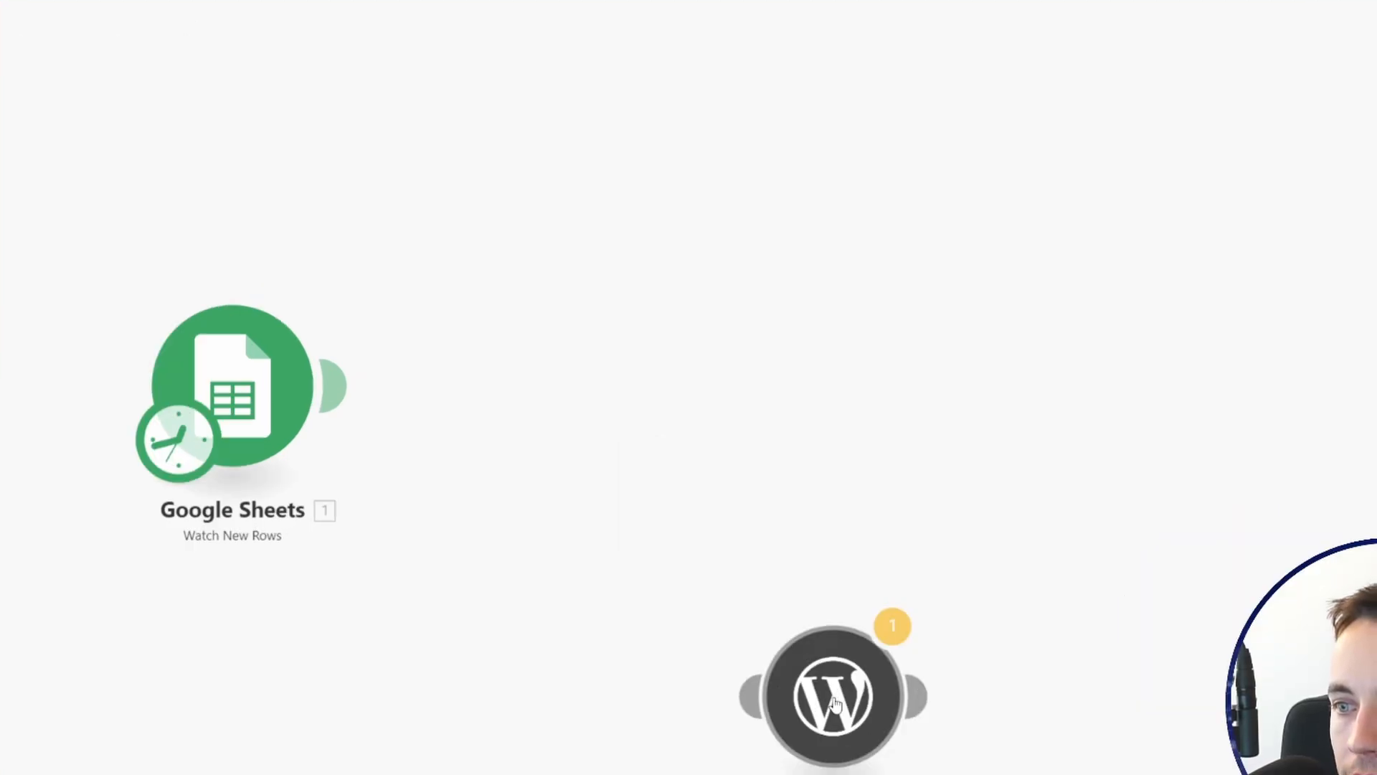
Step: Start a new connection from the WordPress module settings and switch to the site admin
{"action": "left_click", "coordinate": [831, 694]}
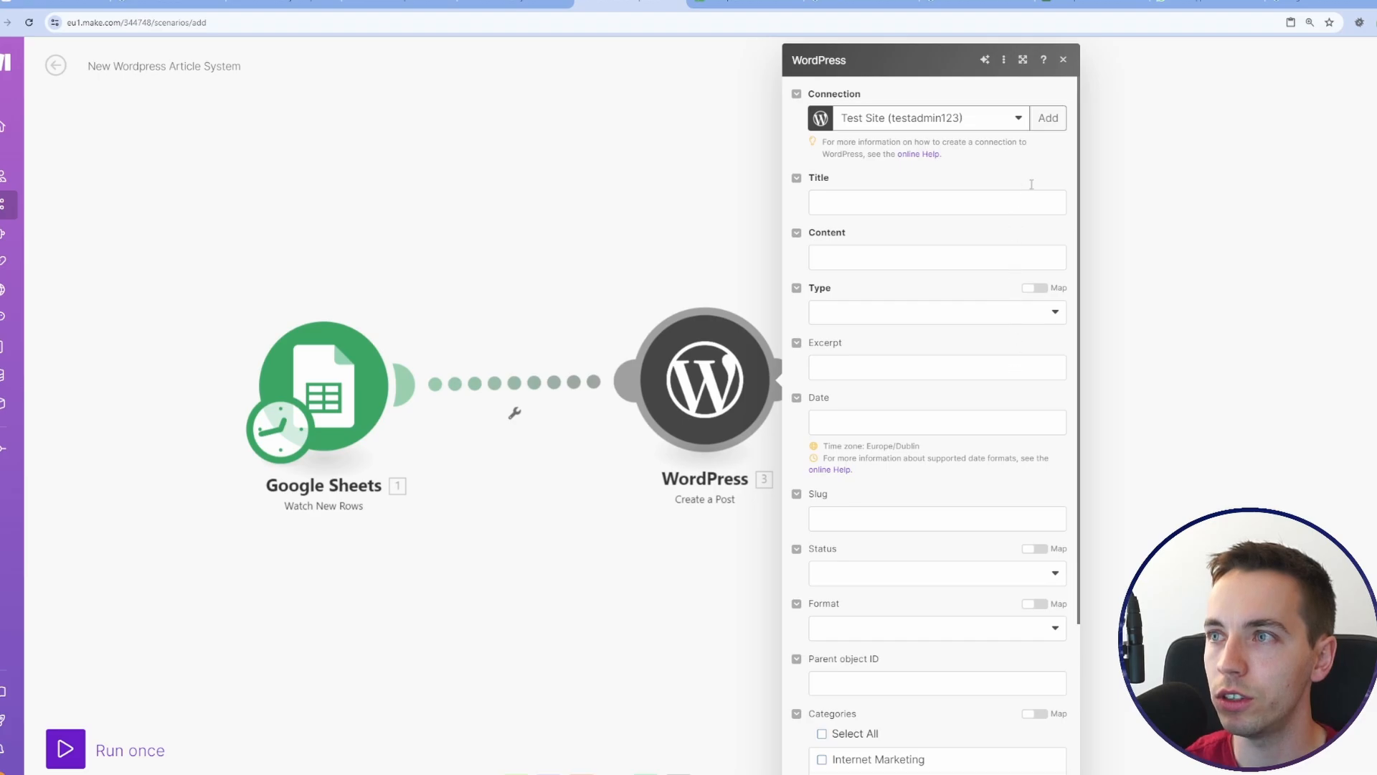
{"action": "left_click", "coordinate": [1047, 118]}
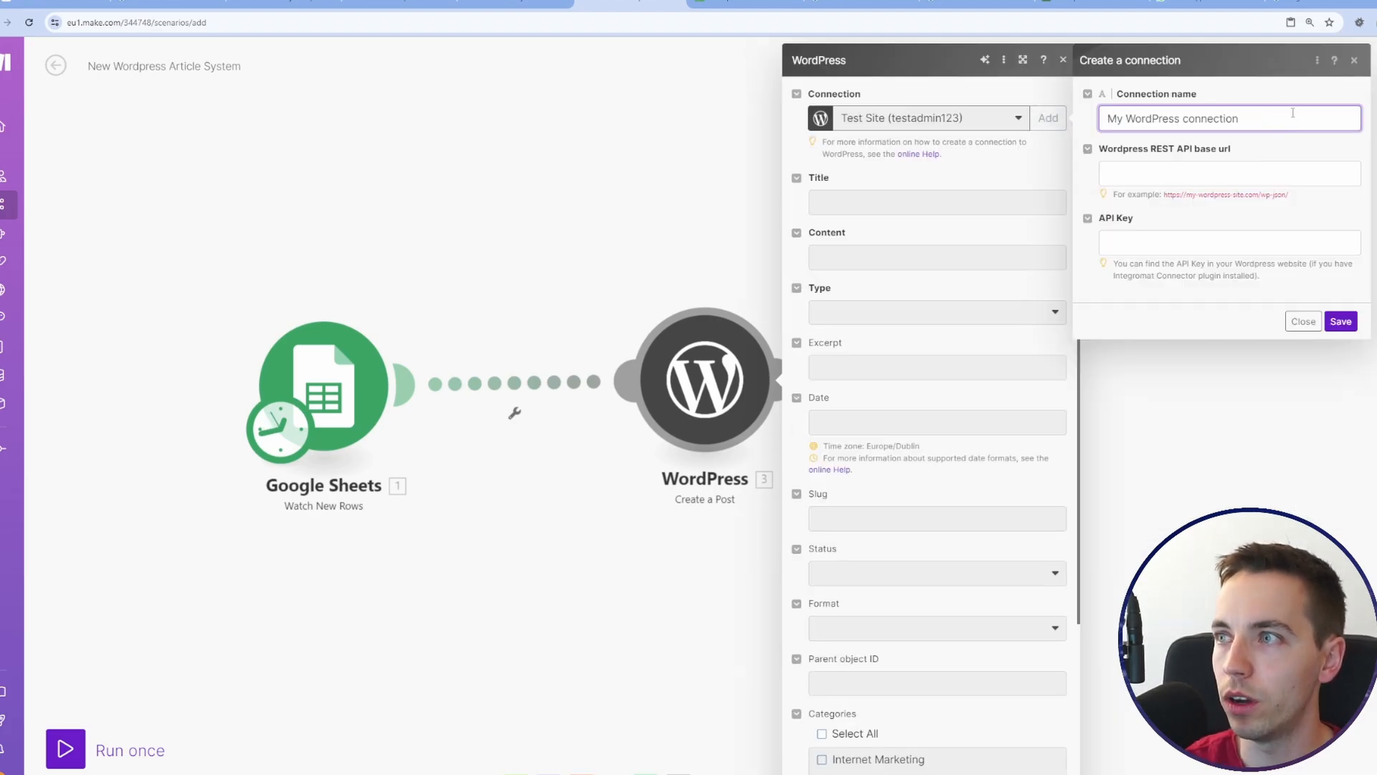
{"action": "left_click", "coordinate": [1229, 173]}
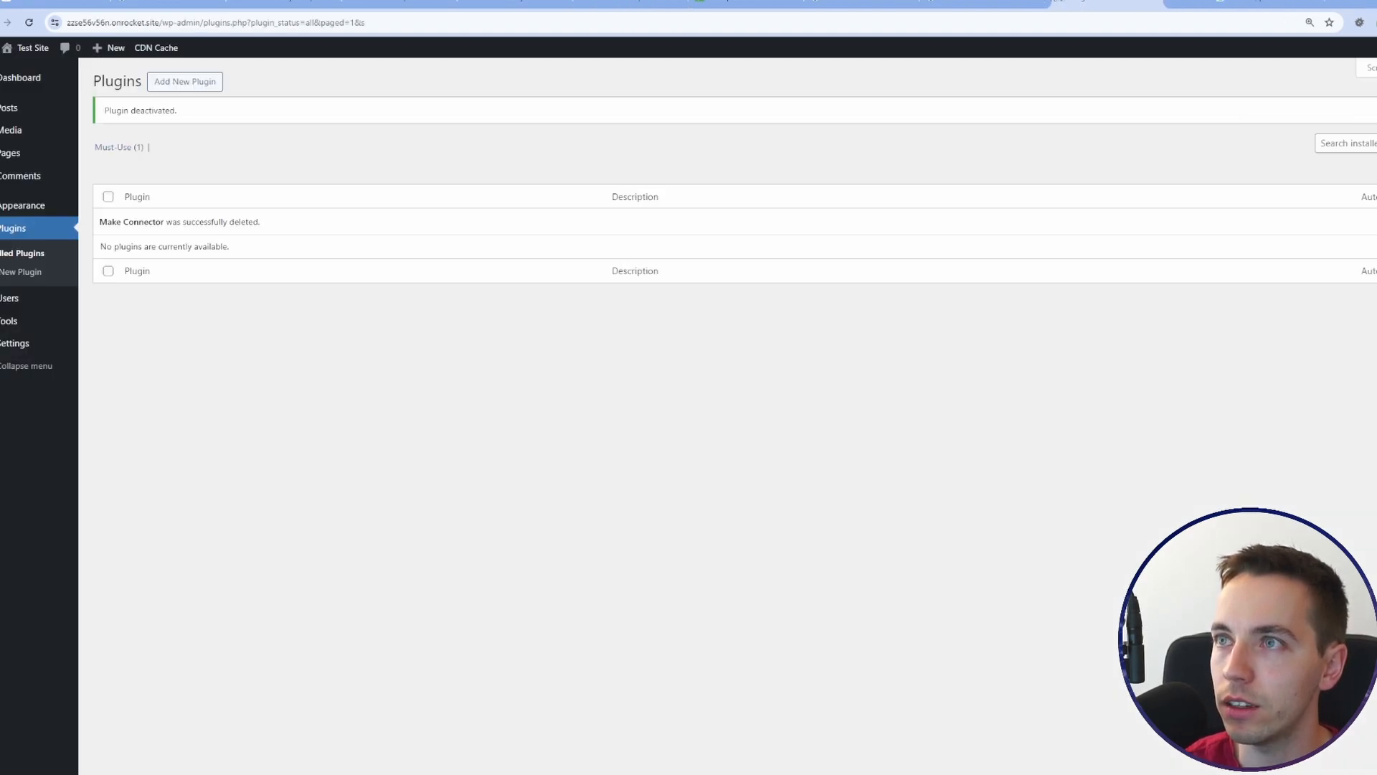
{"action": "mouse_move", "coordinate": [235, 143]}
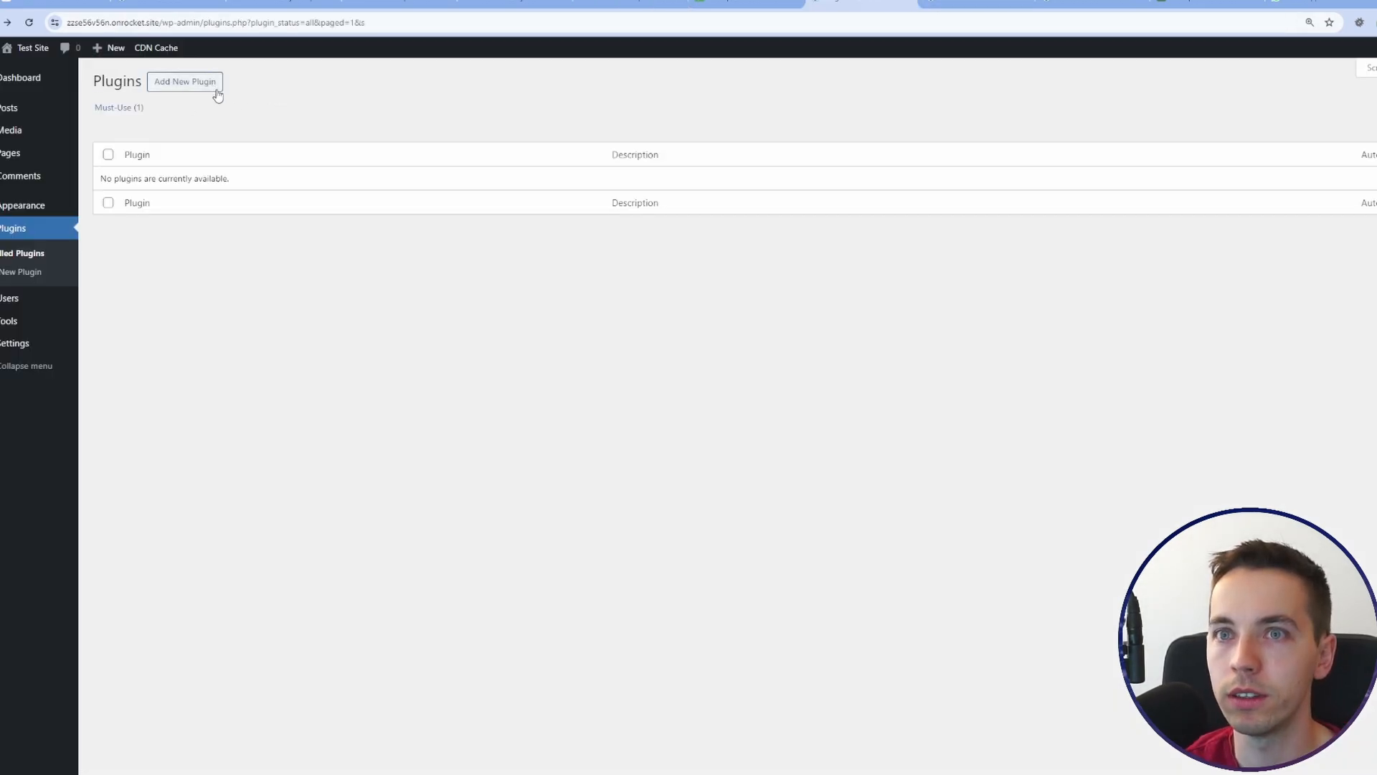
Step: Search the plugin directory for 'make connector', install Make Connector and activate it
{"action": "left_click", "coordinate": [185, 80]}
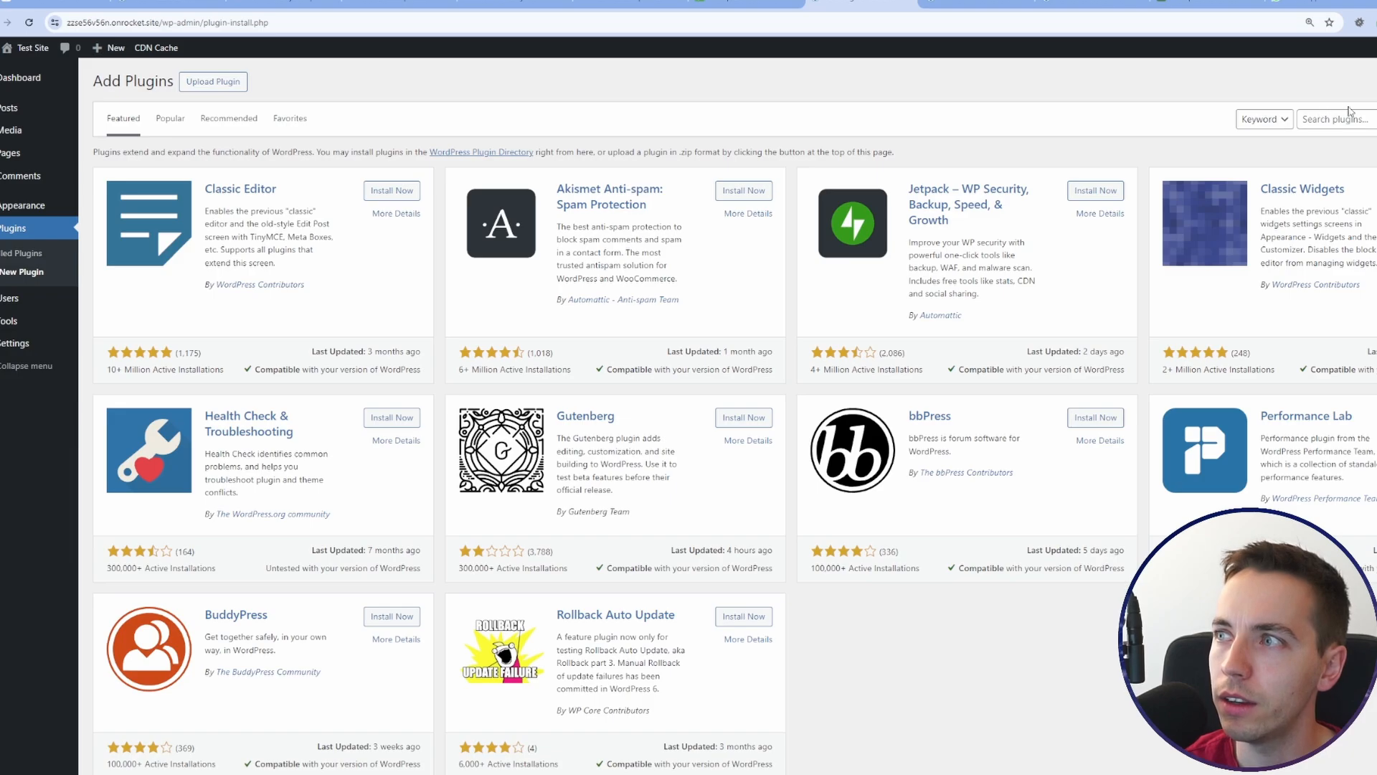
{"action": "mouse_move", "coordinate": [1307, 94]}
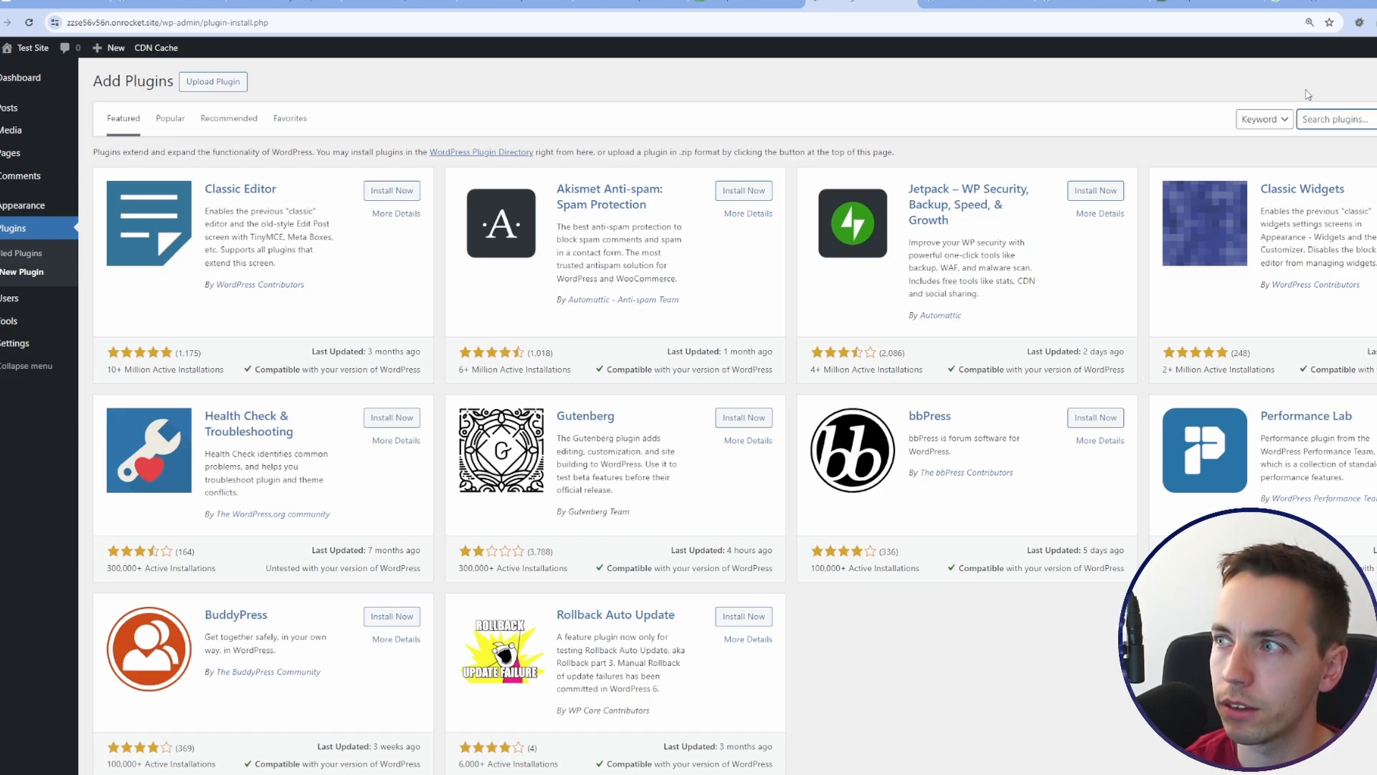
{"action": "type", "text": "make connector"}
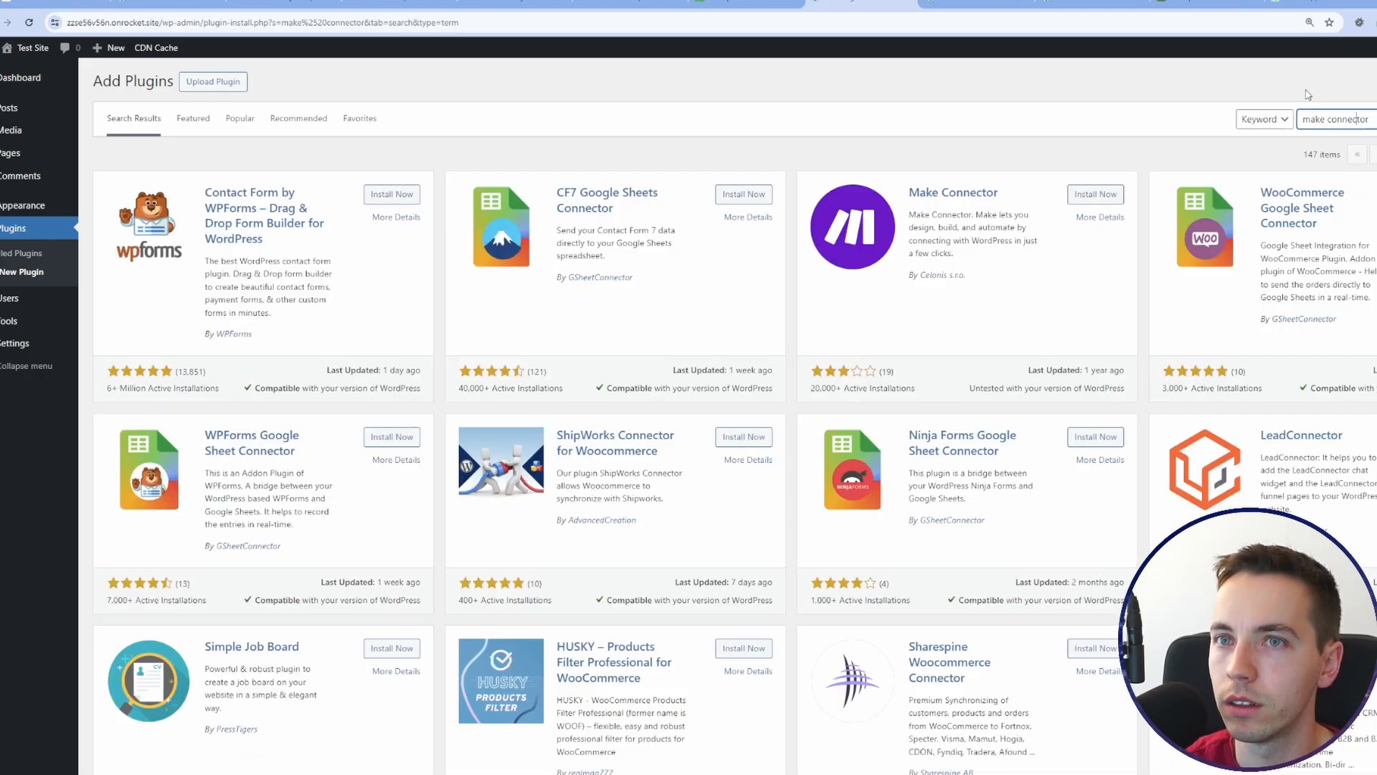
{"action": "mouse_move", "coordinate": [1034, 237]}
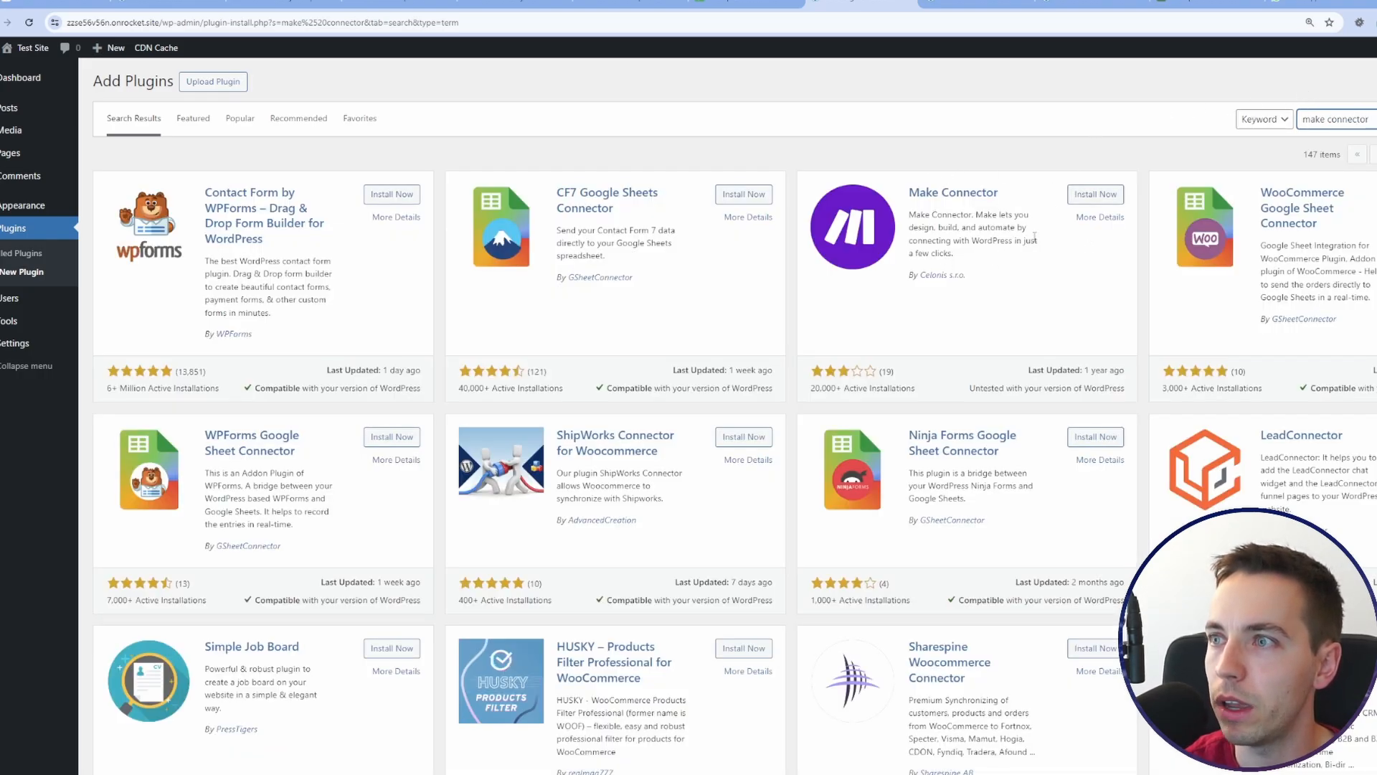
{"action": "left_click", "coordinate": [1095, 194]}
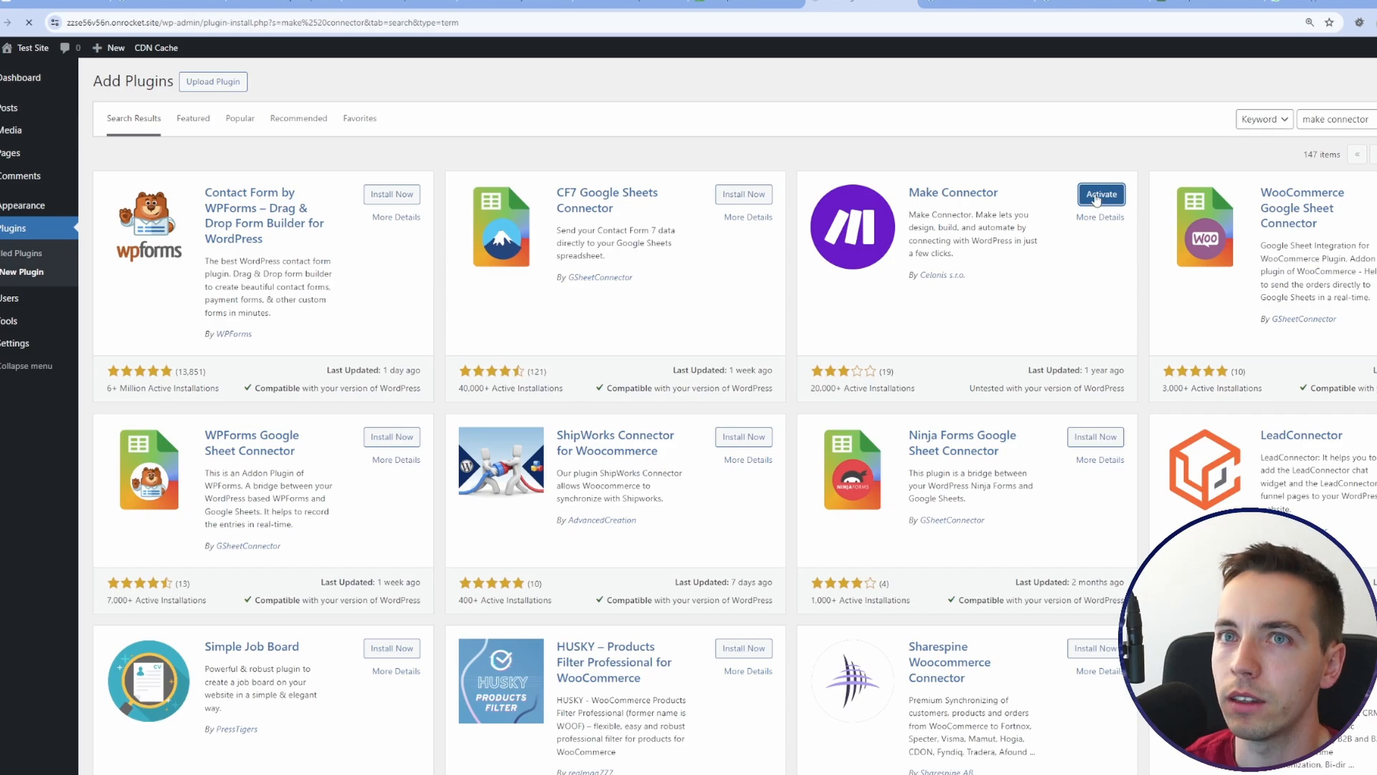
{"action": "left_click", "coordinate": [1100, 193]}
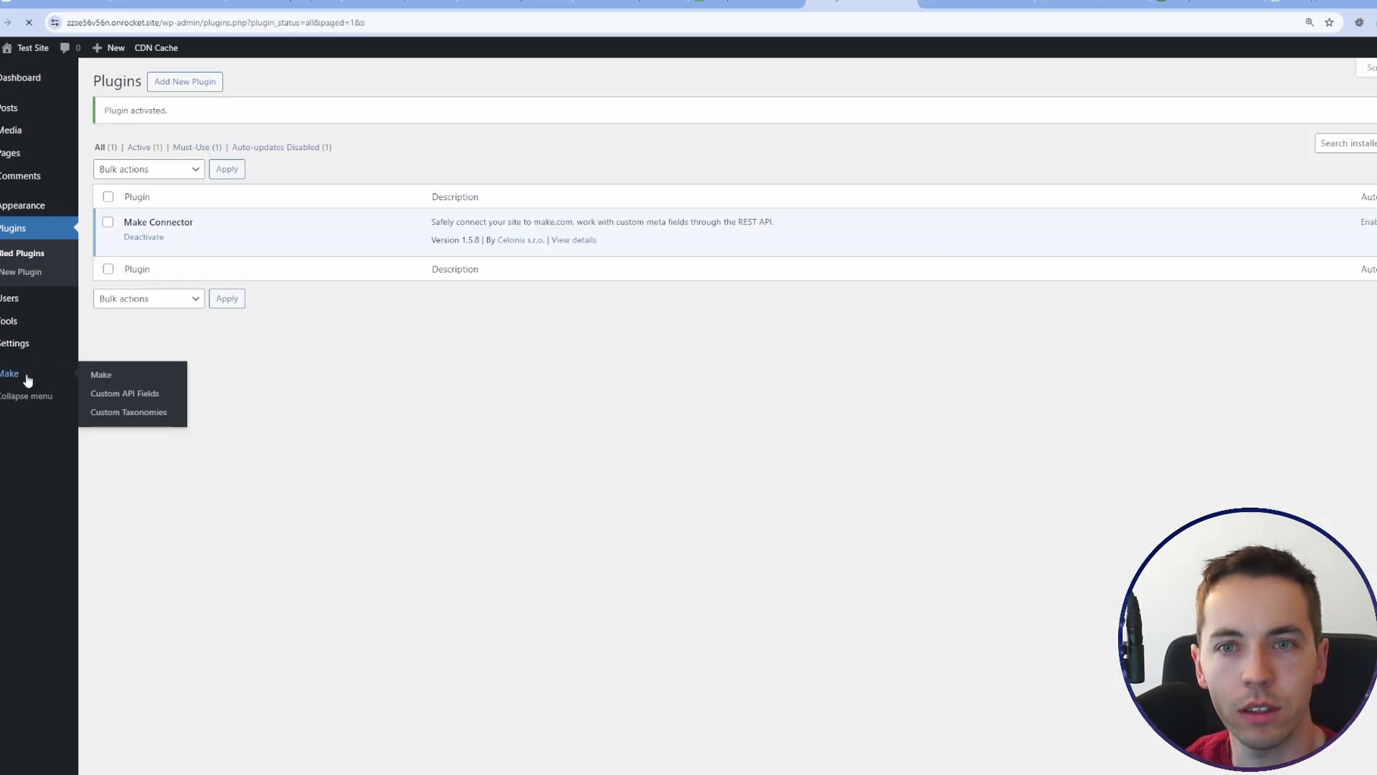
Step: Go to the Make Connector settings page from the admin sidebar's Make menu
{"action": "left_click", "coordinate": [100, 374]}
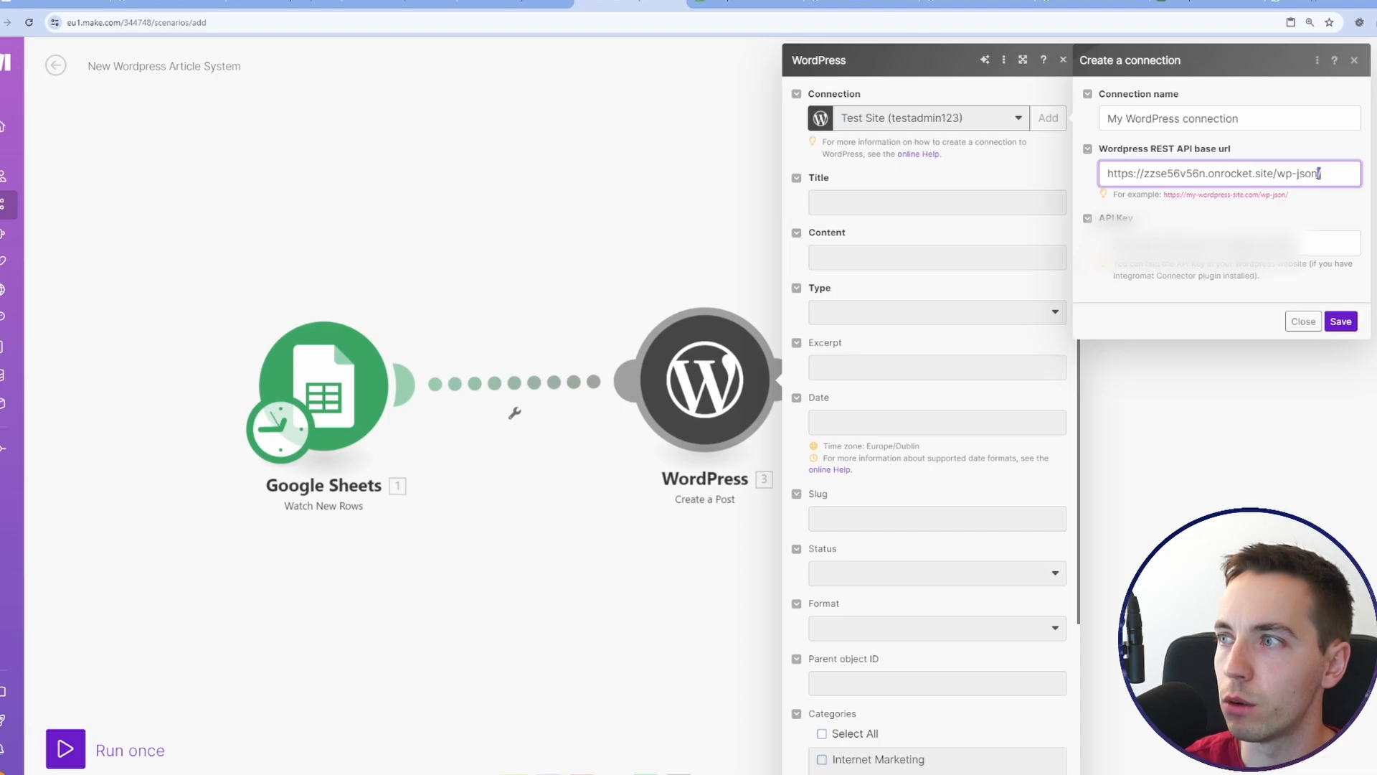
Step: Enter the site's API key into the new WordPress connection and save it
{"action": "left_click", "coordinate": [1340, 320]}
{"action": "type", "text": "test"}
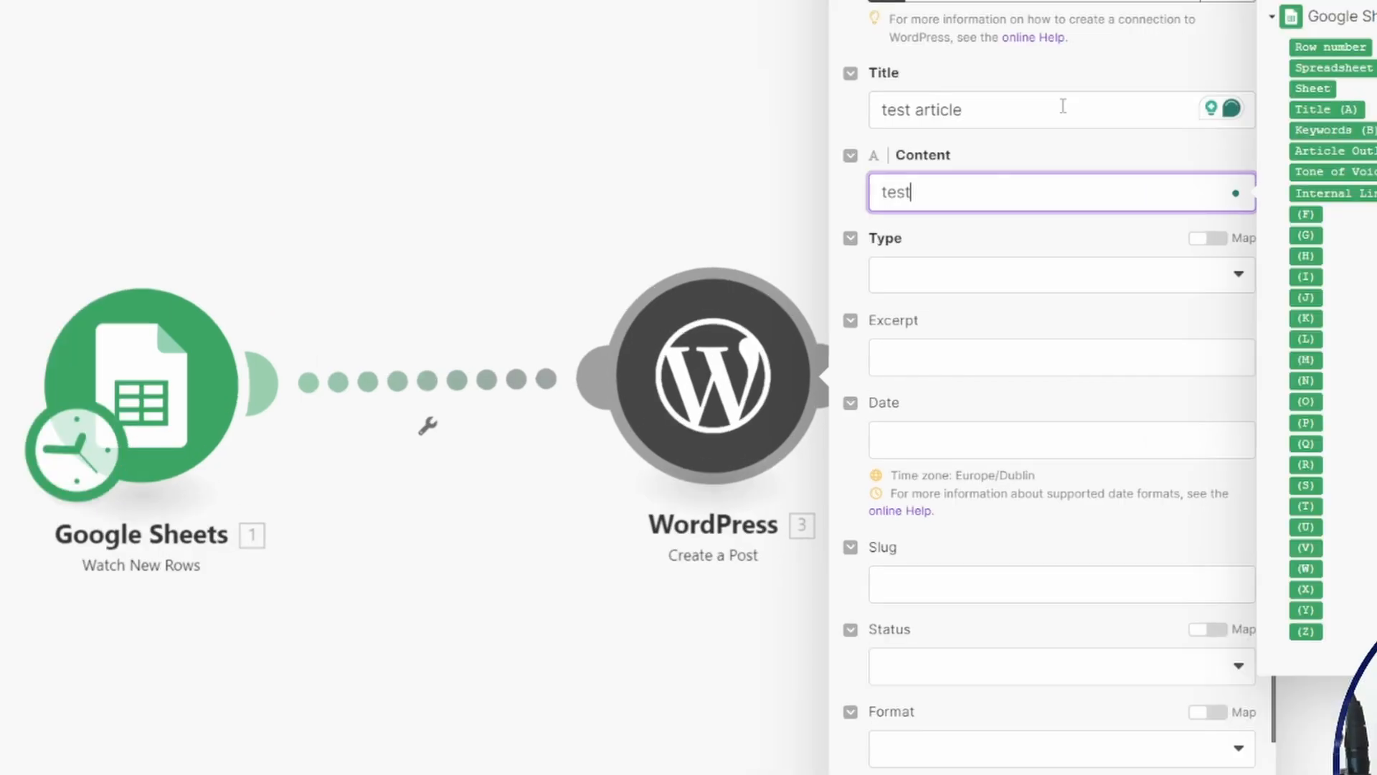
Step: Set the post Type to Posts and the category to Internet Marketing
{"action": "left_click", "coordinate": [1054, 273]}
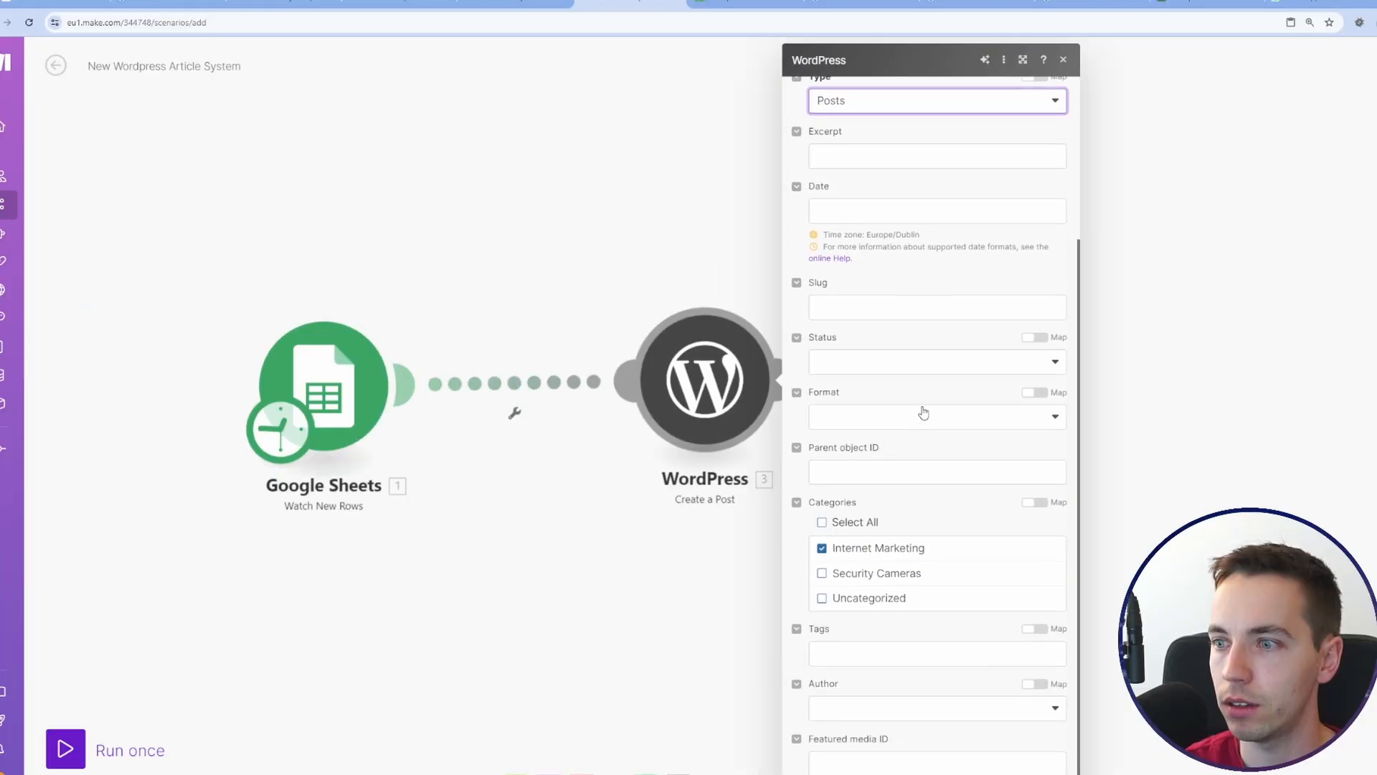
{"action": "right_click", "coordinate": [703, 378]}
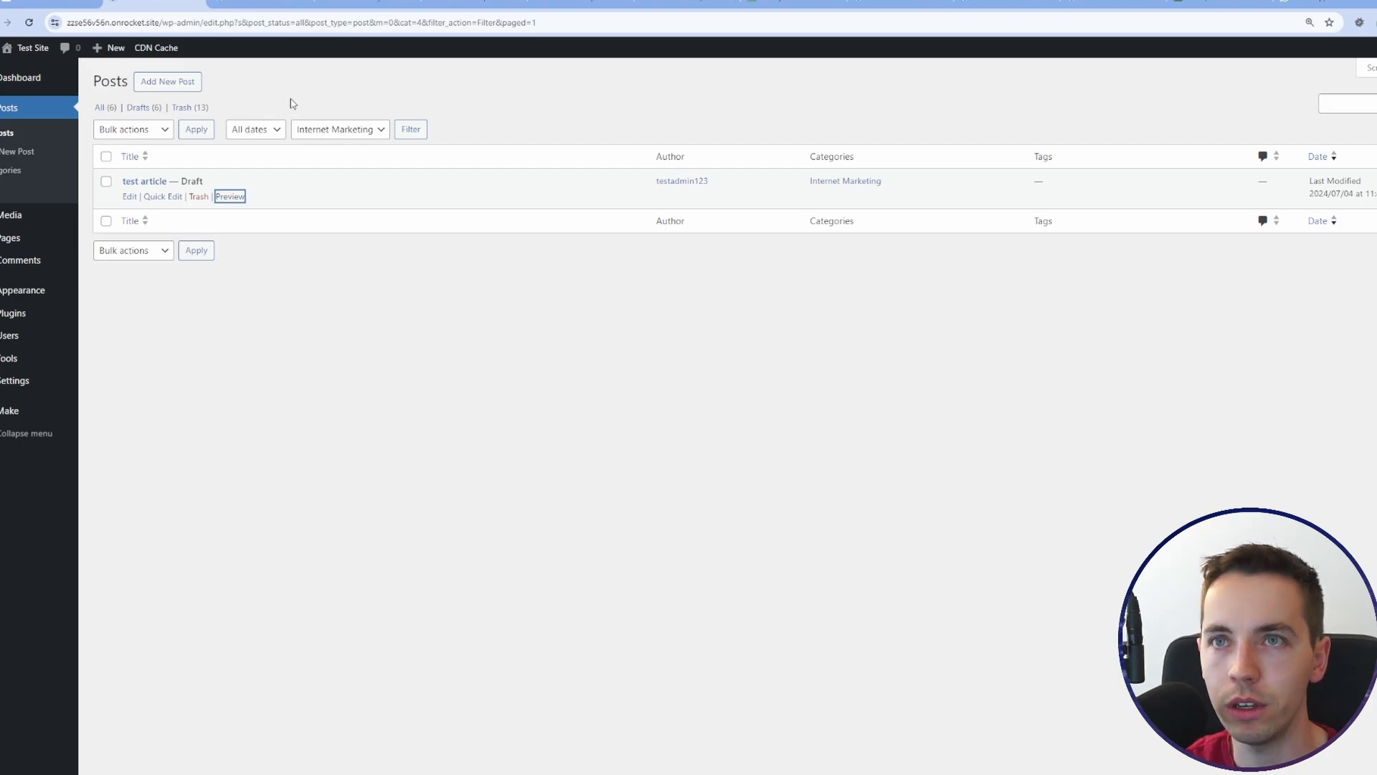
Step: Preview the 'test article' draft from the Posts list
{"action": "left_click", "coordinate": [230, 197]}
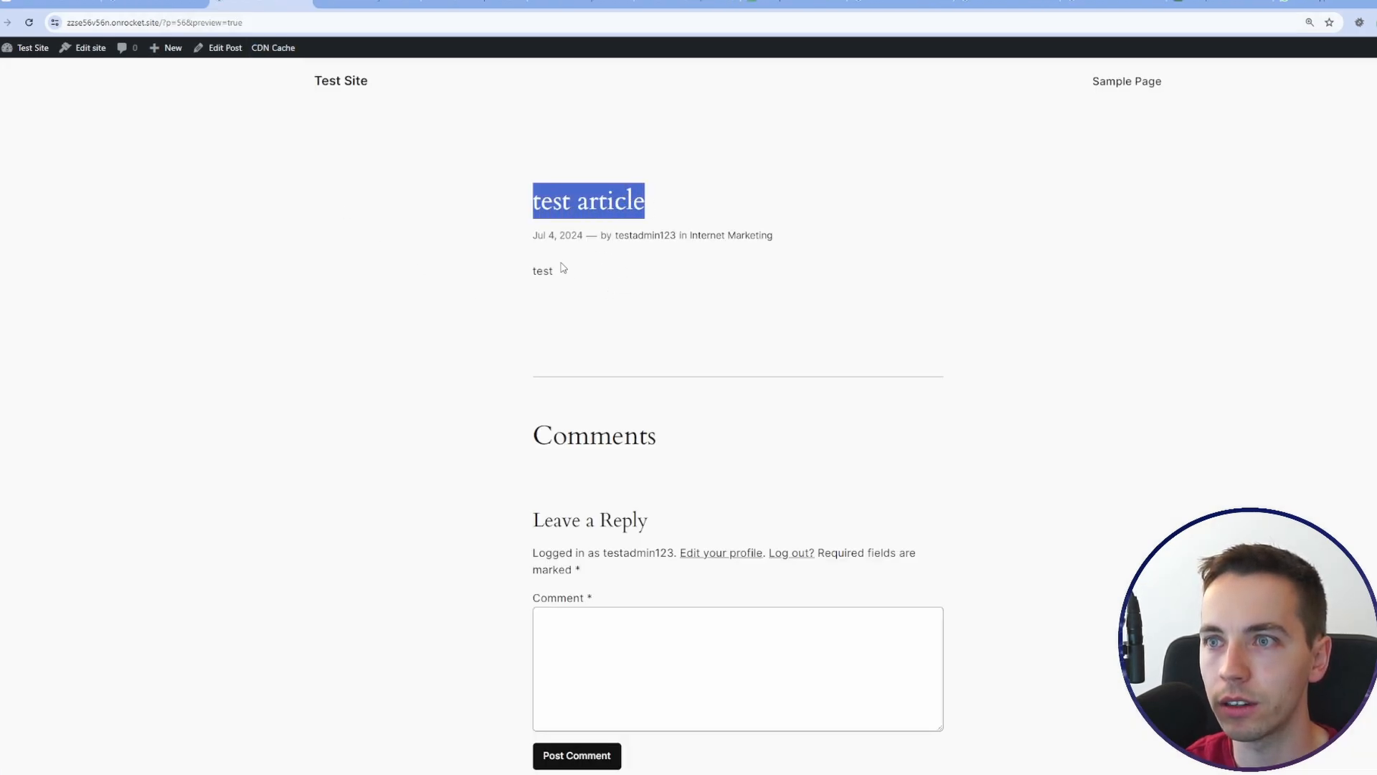